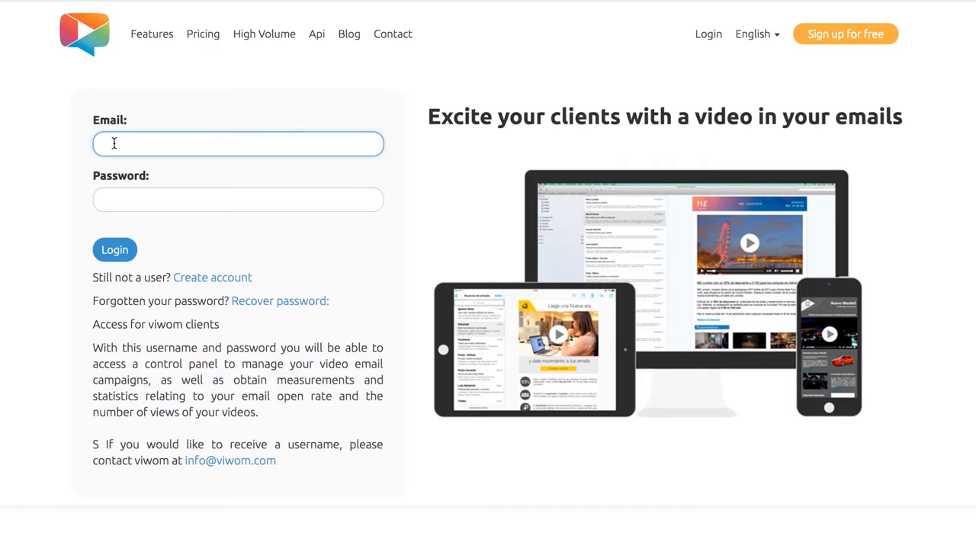
Log in with the email, choose myfirstvideomp4 and upload it as the campaign video.
{"action": "type", "text": "youremail"}
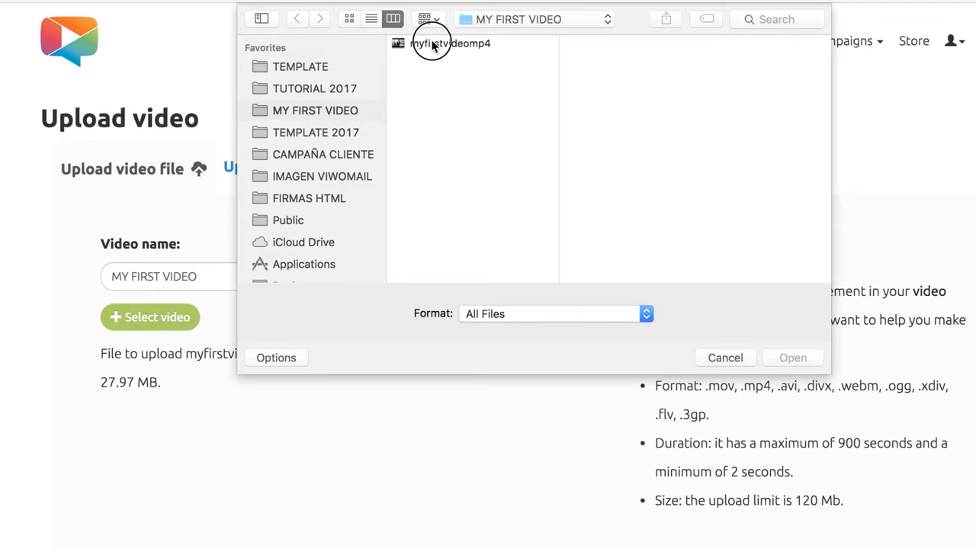
{"action": "left_click", "coordinate": [450, 43]}
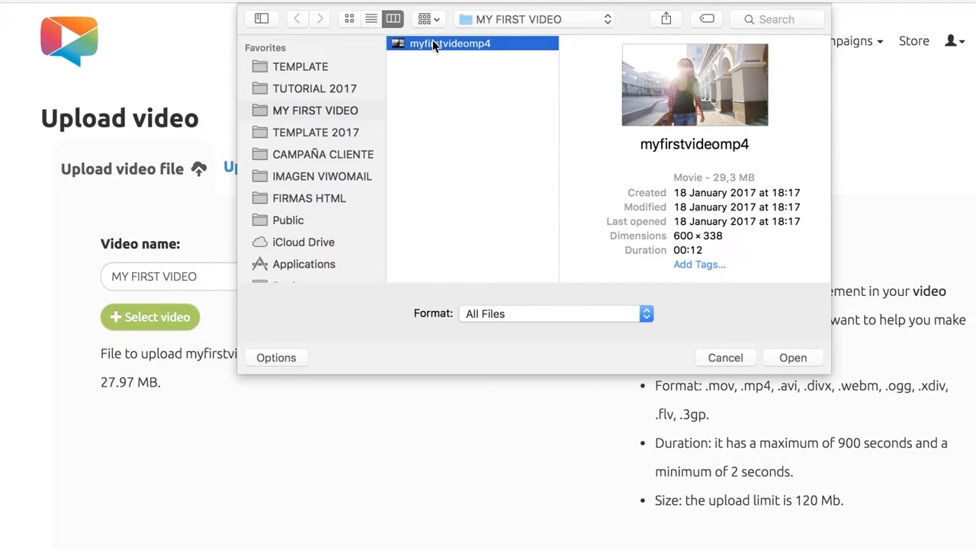
{"action": "left_click", "coordinate": [793, 357]}
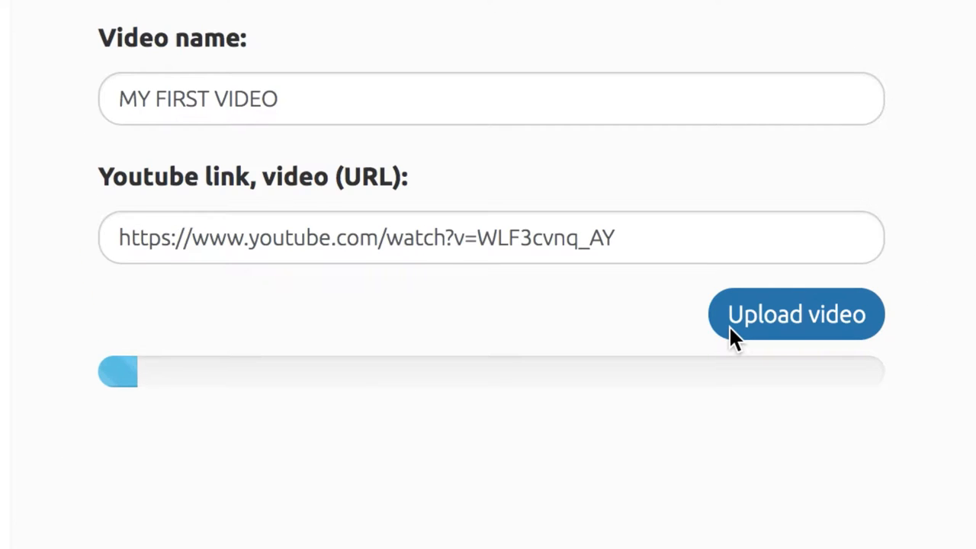
{"action": "left_click", "coordinate": [796, 314]}
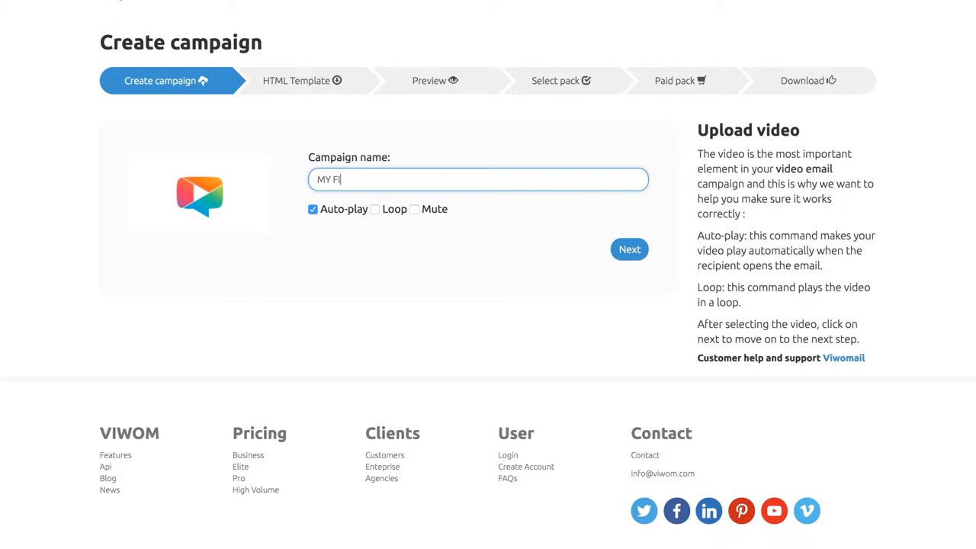
Name it MY FIRST VIWOM CAMPAIGN, untick Auto-play, proceed and copy the img tag code.
{"action": "type", "text": "RST VIWOM CAMPA"}
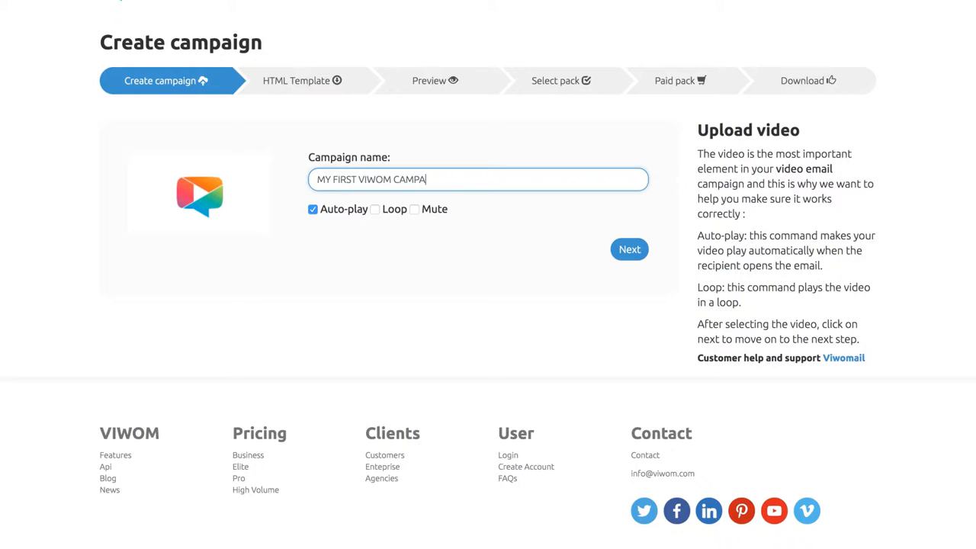
{"action": "left_click", "coordinate": [313, 209]}
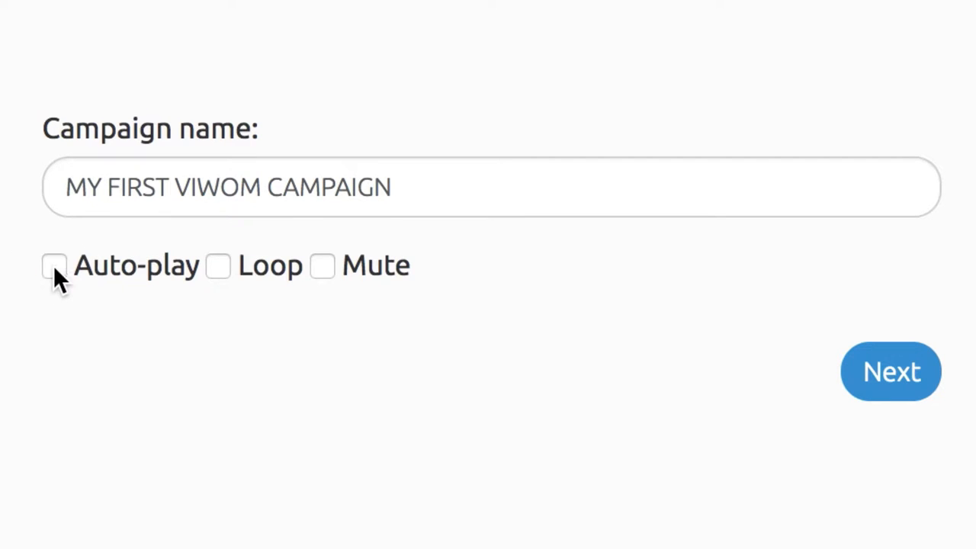
{"action": "mouse_move", "coordinate": [292, 275]}
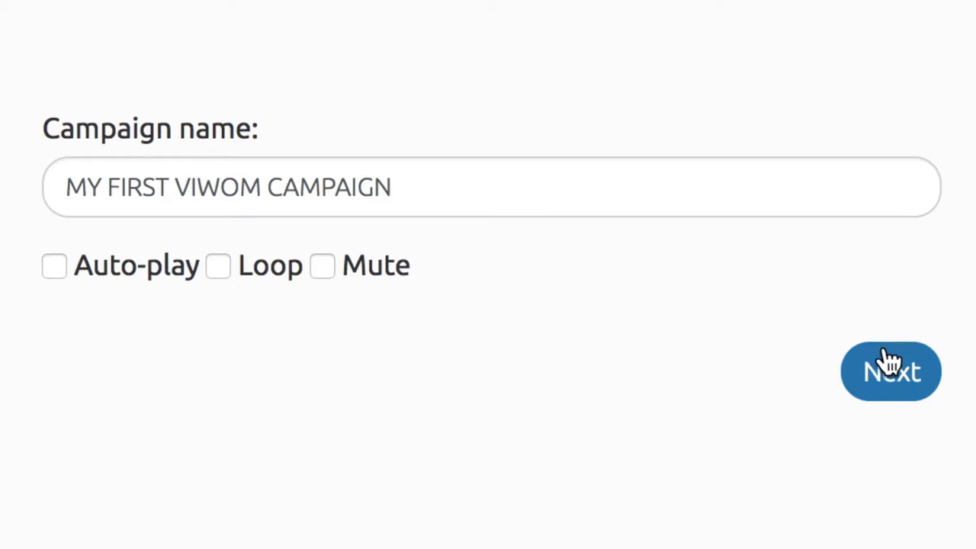
{"action": "left_click", "coordinate": [890, 372]}
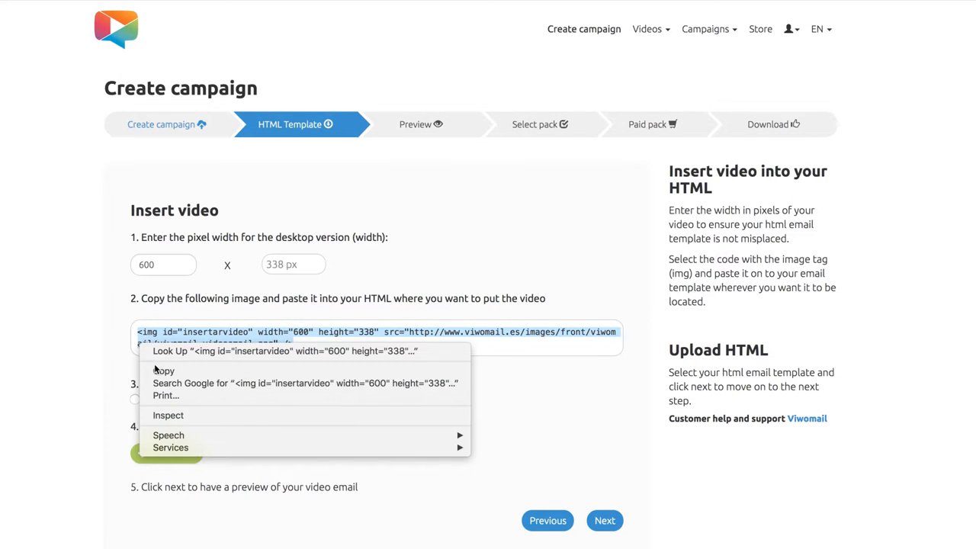
{"action": "left_click", "coordinate": [165, 370]}
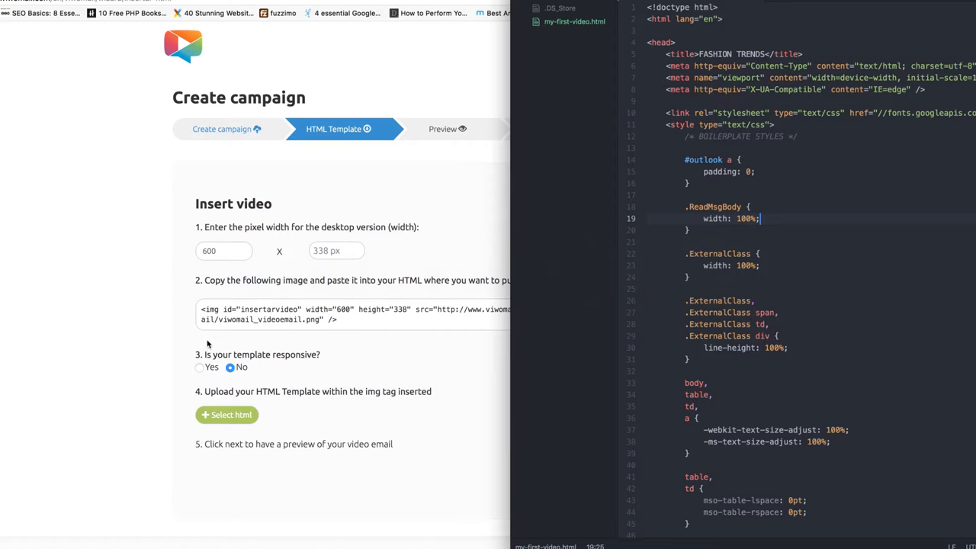
Save the template with the pasted img tag as my-first-video.html via Cmd+S.
{"action": "scroll", "scroll_direction": "down", "scroll_amount": 3}
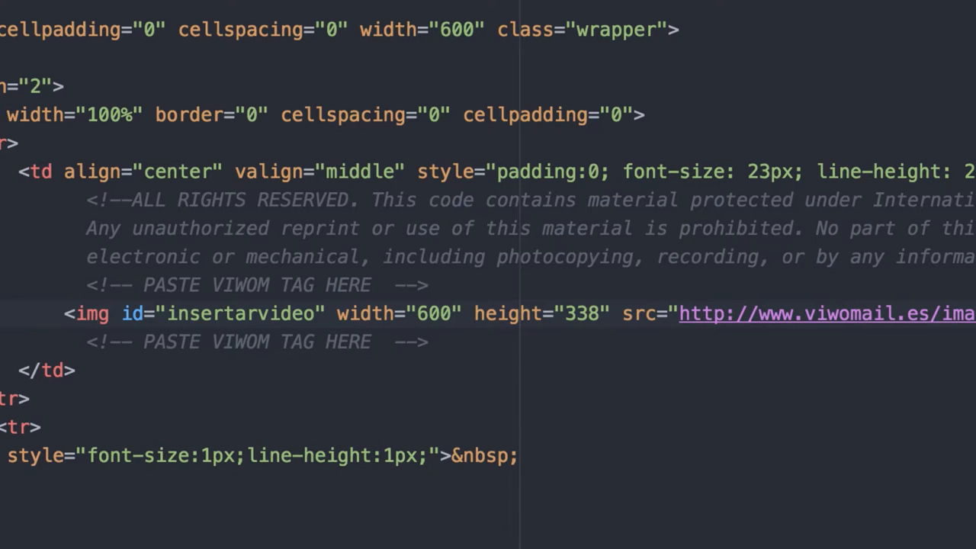
{"action": "key", "text": "cmd+s"}
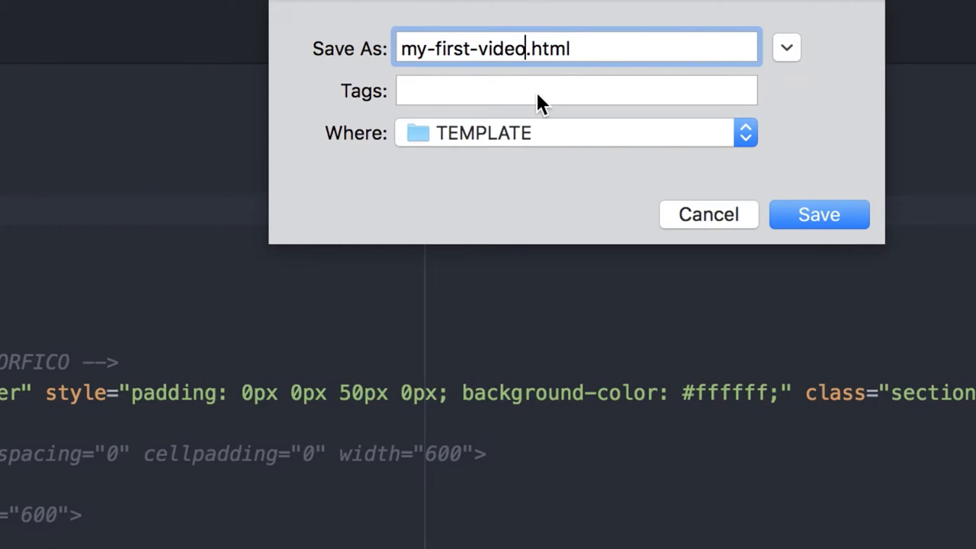
{"action": "left_click", "coordinate": [818, 214]}
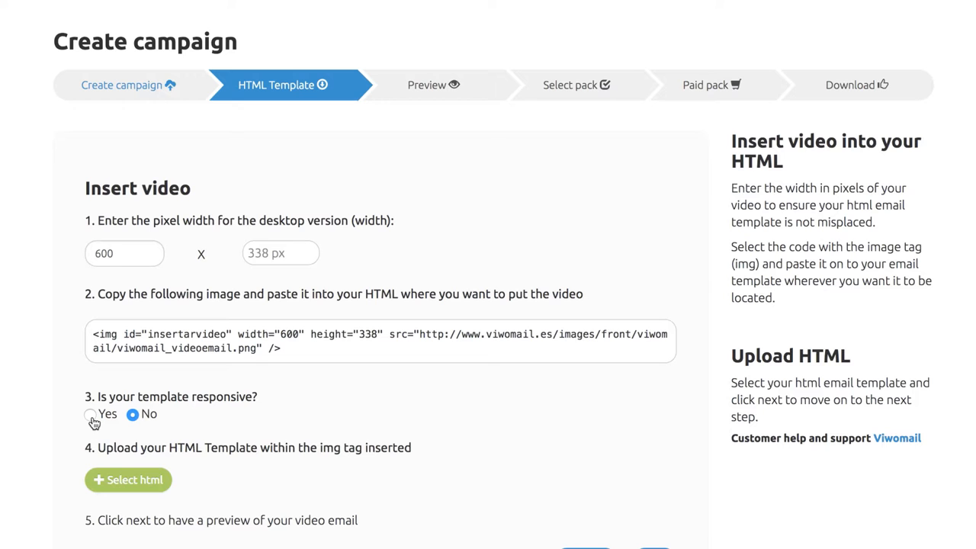
{"action": "left_click", "coordinate": [88, 415]}
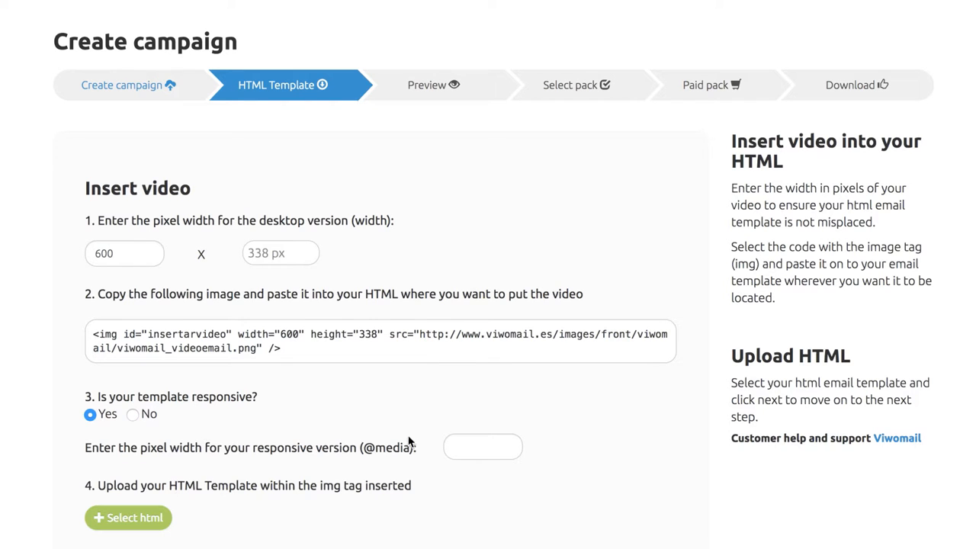
{"action": "type", "text": "320"}
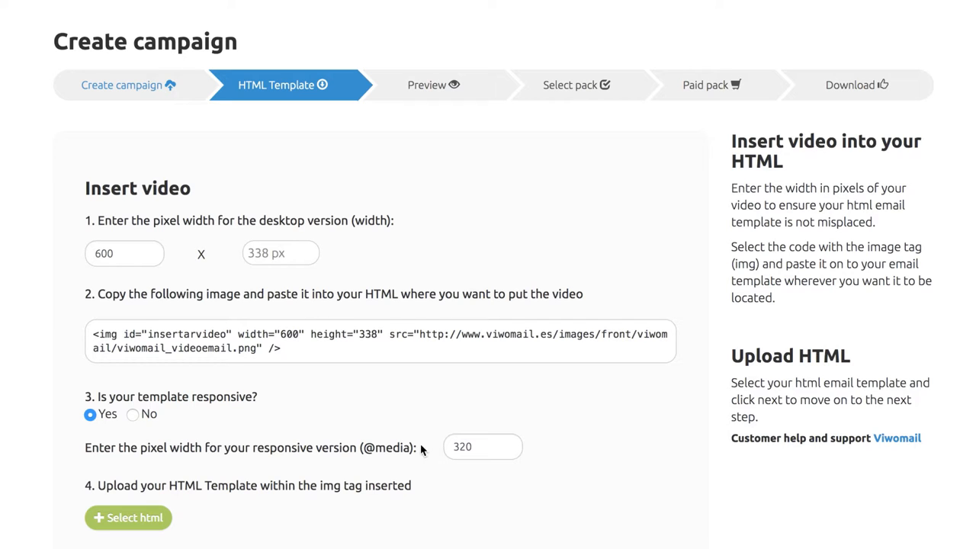
{"action": "left_click", "coordinate": [128, 518]}
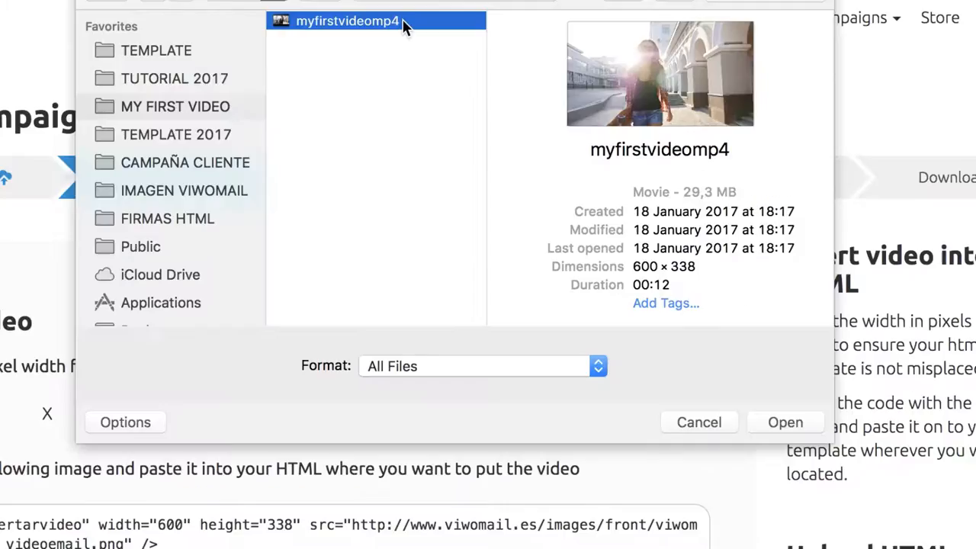
{"action": "left_click", "coordinate": [784, 421]}
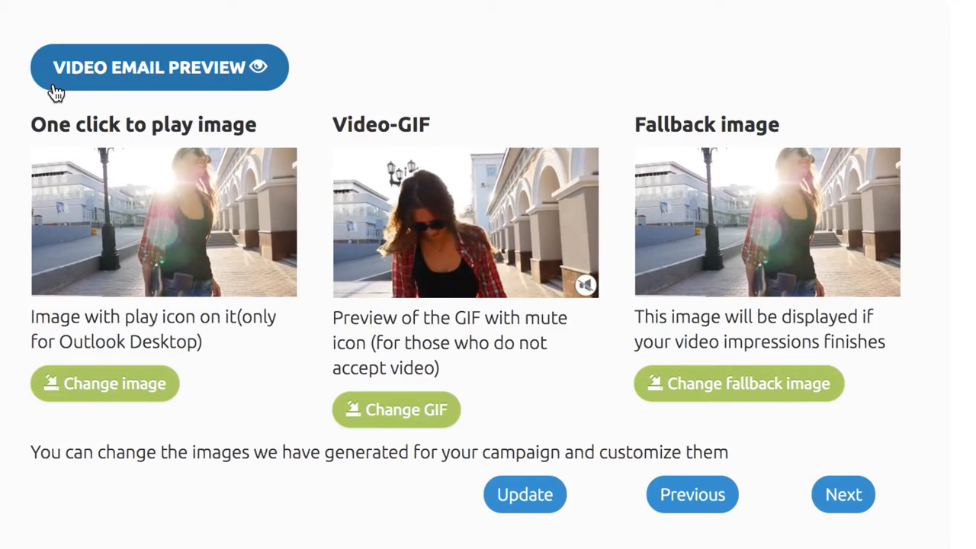
Preview the video email, step through to the end and download the template.
{"action": "left_click", "coordinate": [159, 67]}
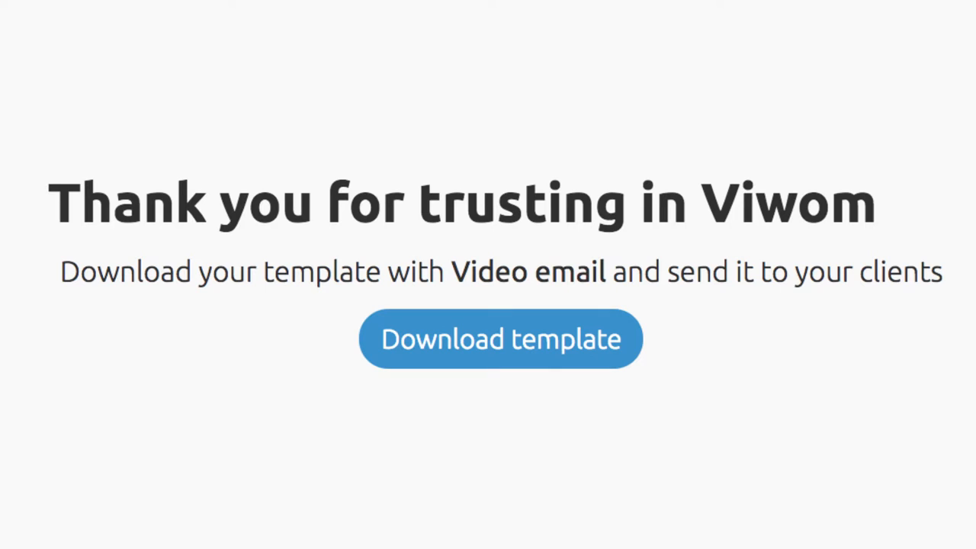
{"action": "left_click", "coordinate": [500, 338]}
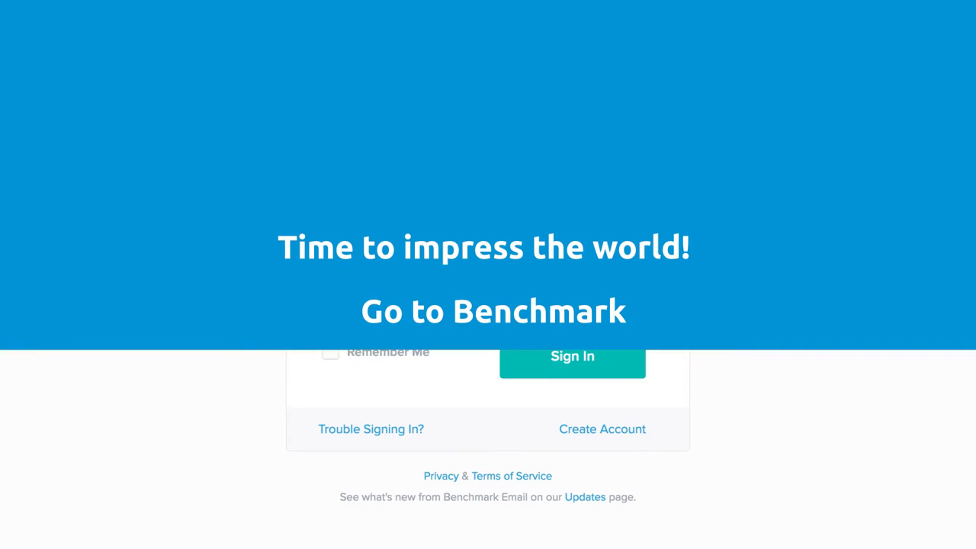
Choose the Code Editor and paste the Viwom template HTML into the empty editor.
{"action": "left_click", "coordinate": [572, 357]}
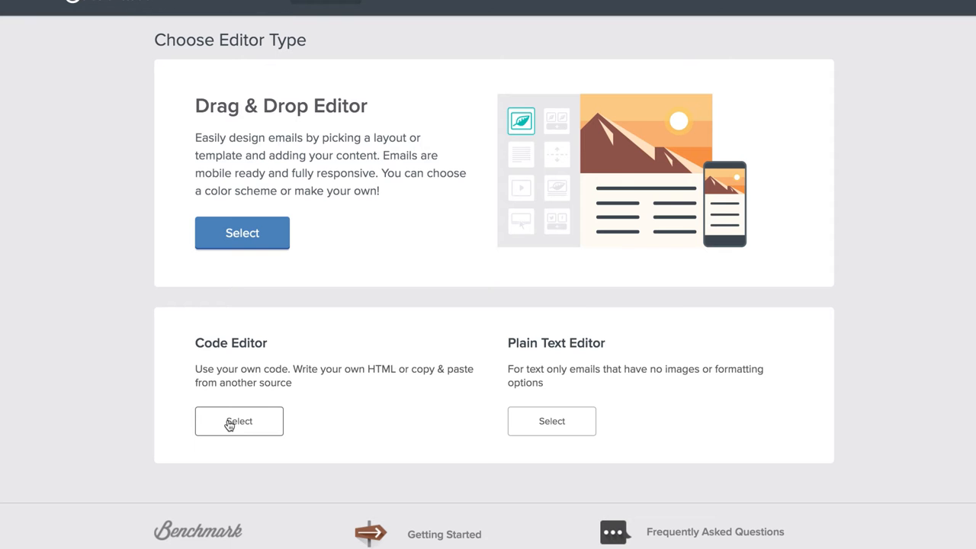
{"action": "left_click", "coordinate": [238, 421]}
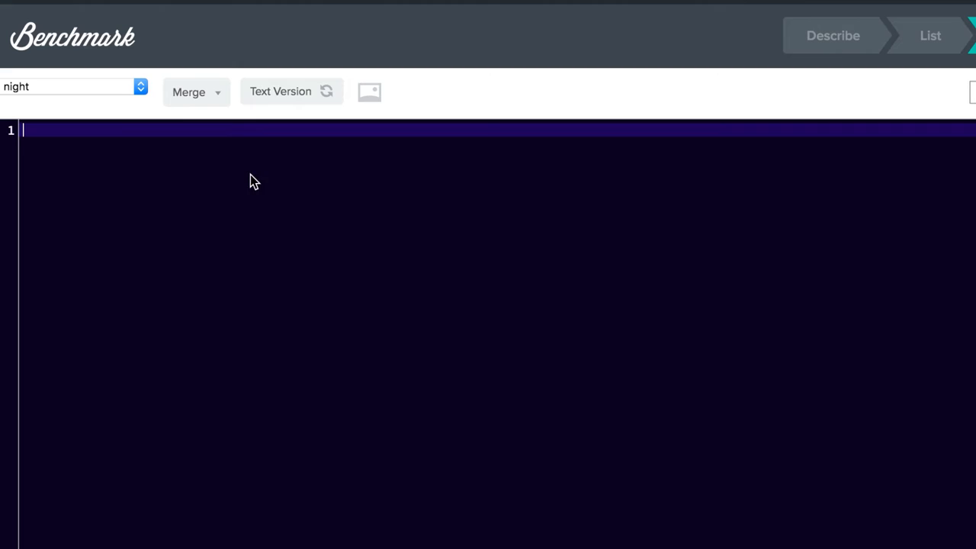
{"action": "right_click", "coordinate": [253, 180]}
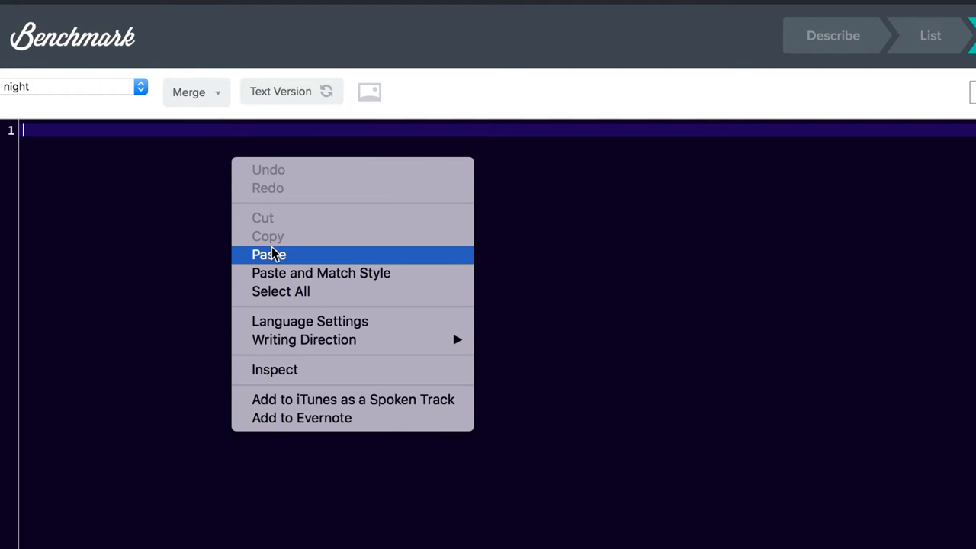
{"action": "left_click", "coordinate": [269, 254]}
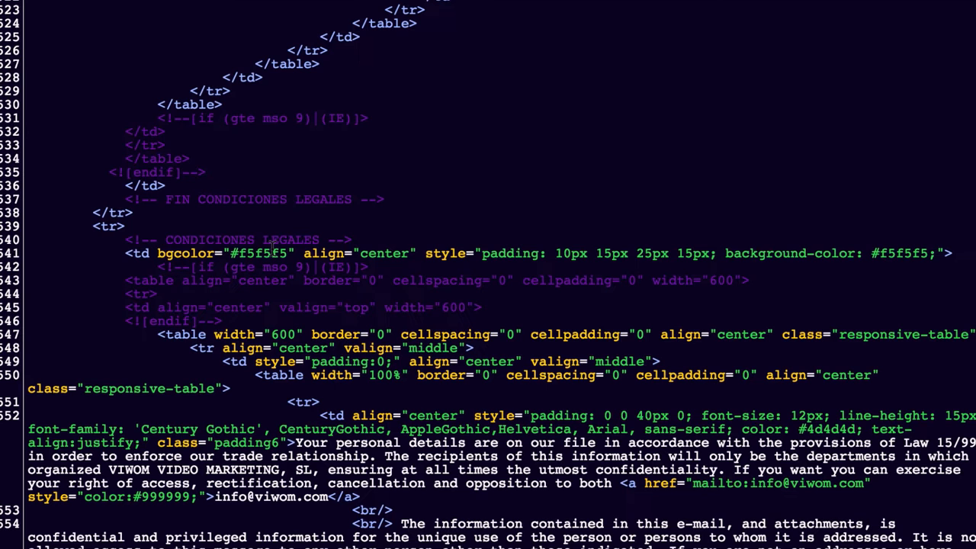